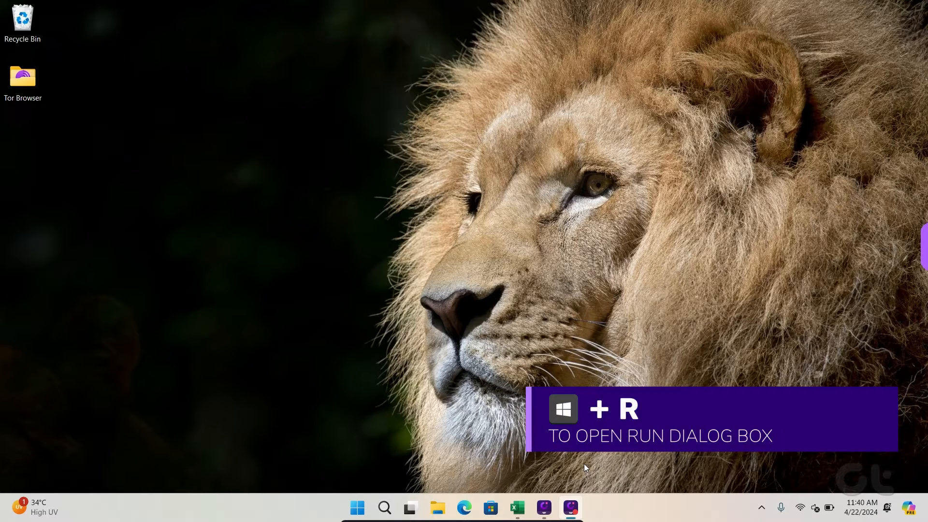
Run the command 'control admintool' from the Run box to reach the Windows Tools folder
key(win+r)
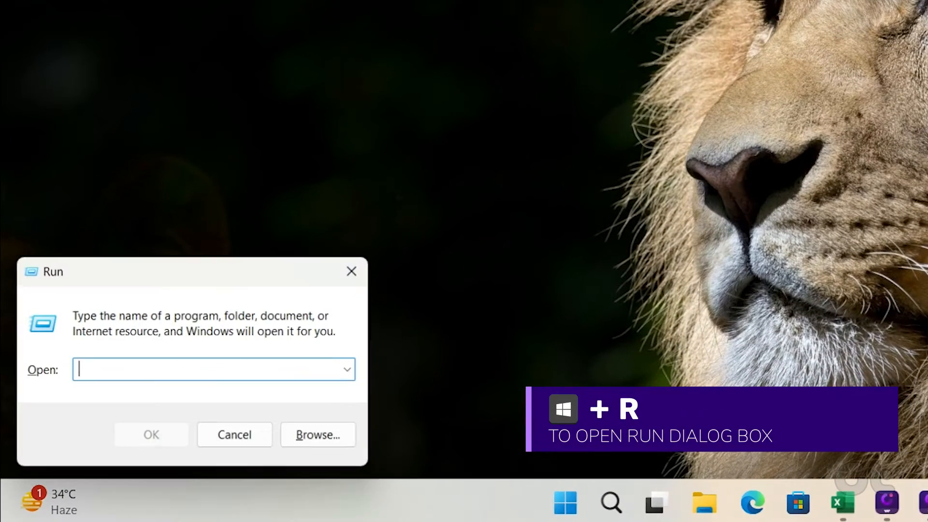
text(control admintool)
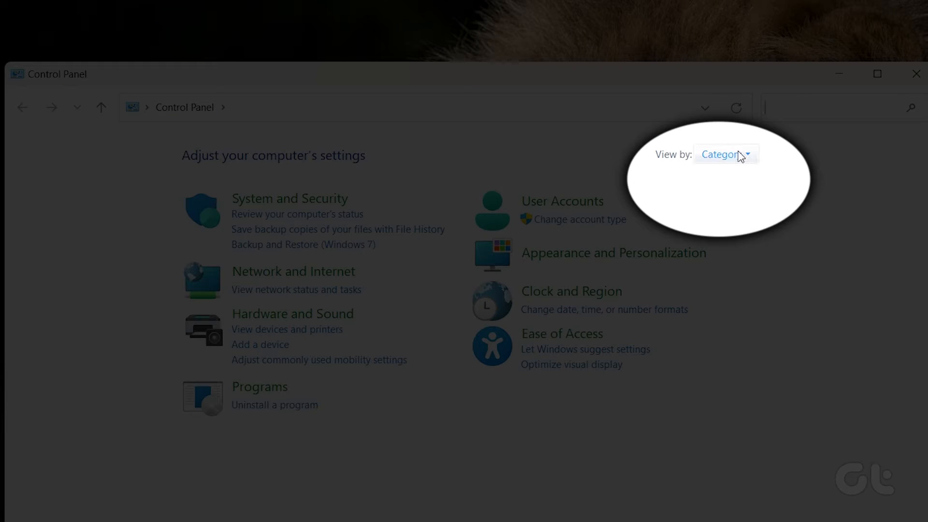
Change the View by setting from Category to Large icons
click(725, 153)
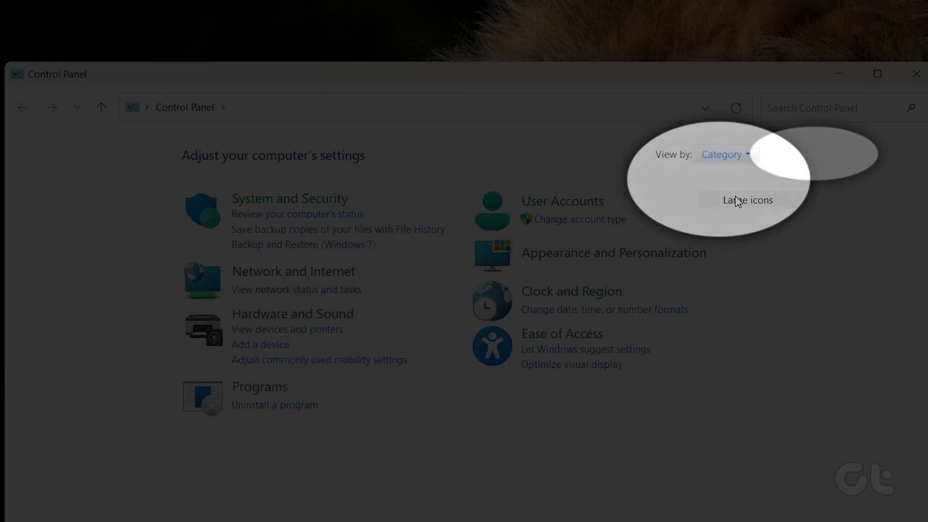
click(747, 199)
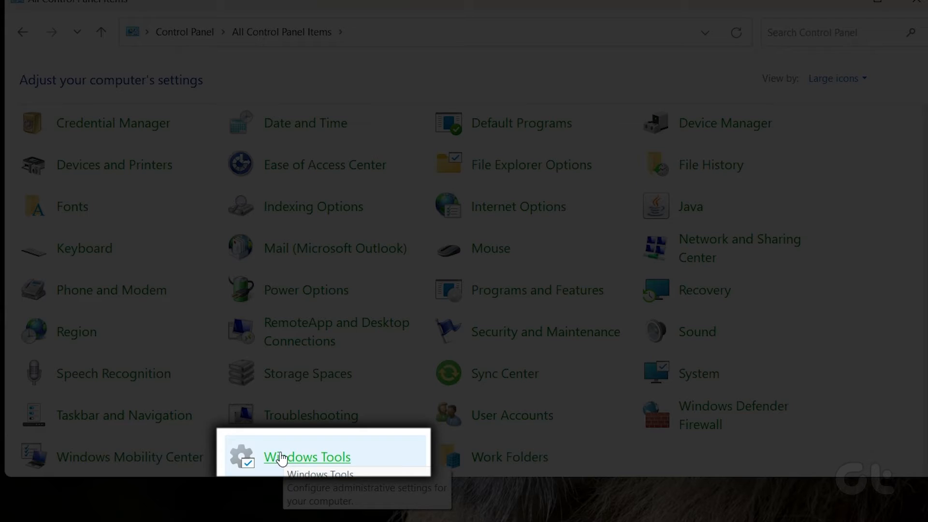
Launch Windows Tools from All Control Panel Items so its 34 tools show in File Explorer
double_click(306, 456)
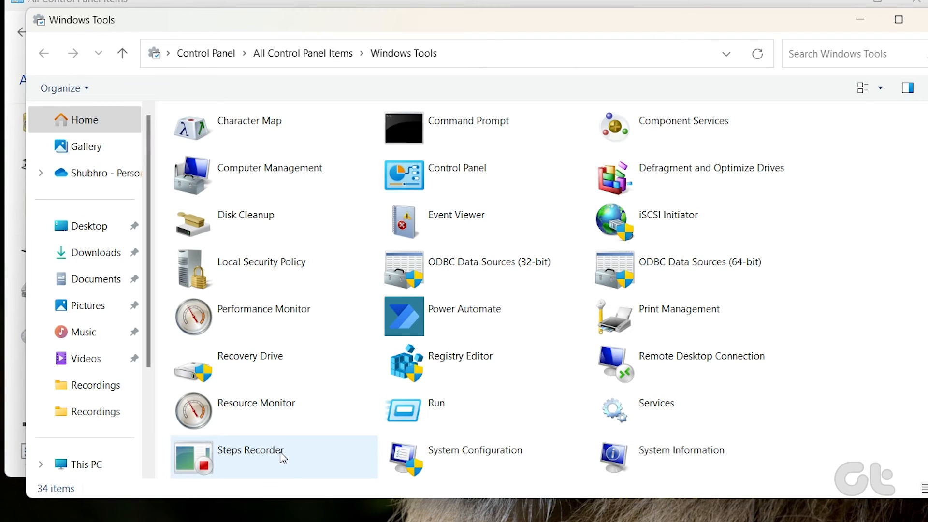